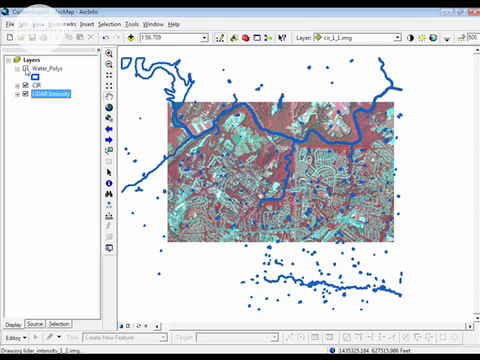
Hide the CIR imagery and water layers so the LiDAR intensity raster shows
{"action": "left_click", "coordinate": [24, 72]}
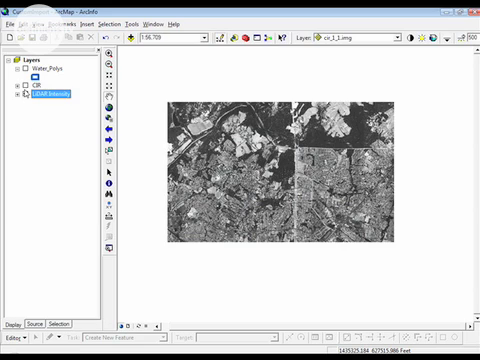
{"action": "left_click", "coordinate": [28, 66]}
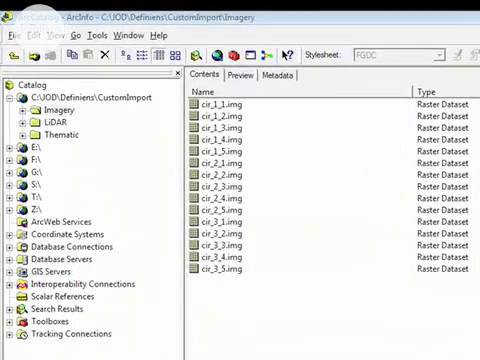
{"action": "mouse_move", "coordinate": [86, 194]}
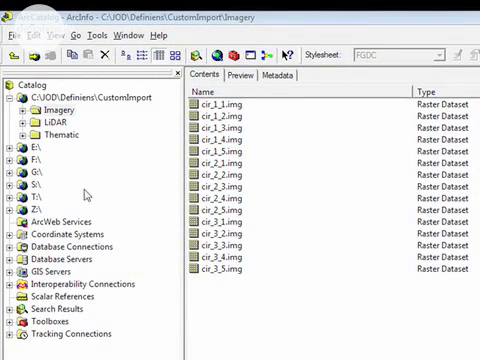
{"action": "left_click", "coordinate": [52, 122]}
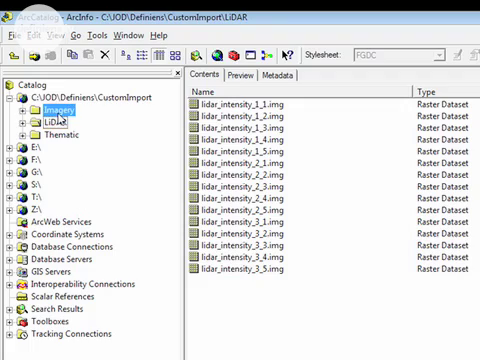
{"action": "left_click", "coordinate": [56, 108]}
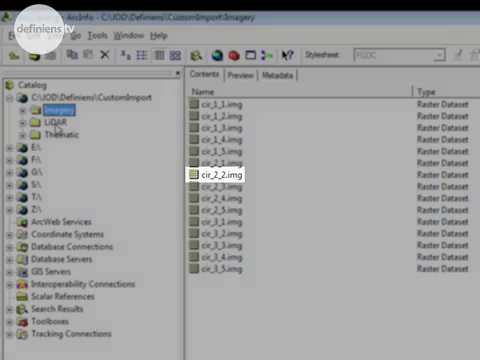
{"action": "left_click", "coordinate": [50, 114]}
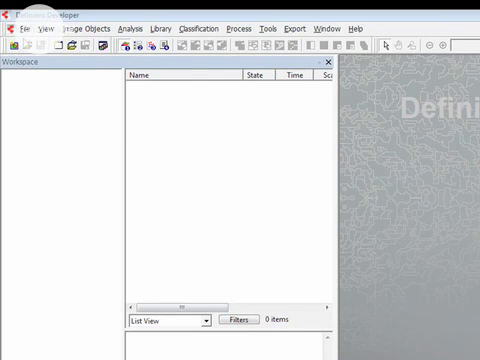
Create a new workspace named Workspace in the CustomImport folder
{"action": "left_click", "coordinate": [12, 28]}
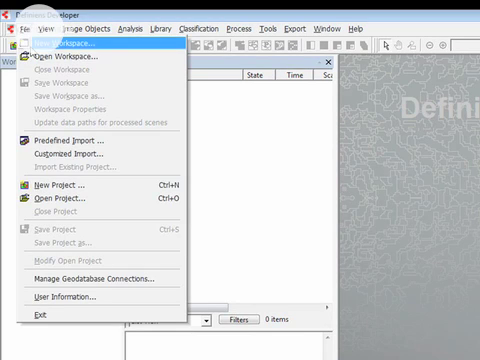
{"action": "left_click", "coordinate": [76, 44]}
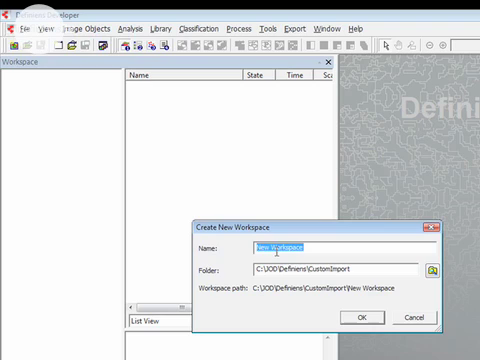
{"action": "type", "text": "Workspace"}
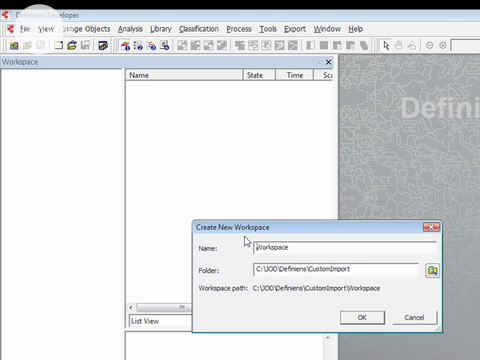
{"action": "left_click", "coordinate": [356, 316]}
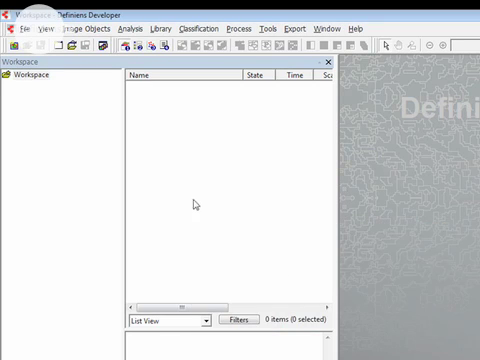
{"action": "mouse_move", "coordinate": [62, 124]}
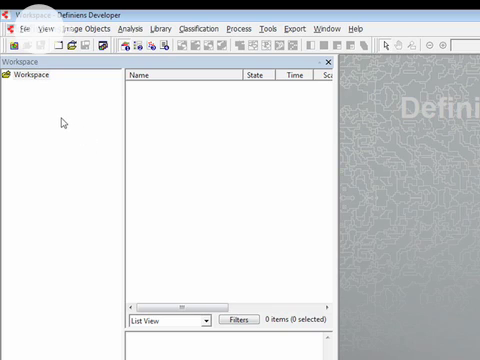
Start a Customized Import from the workspace node's context menu
{"action": "right_click", "coordinate": [30, 74]}
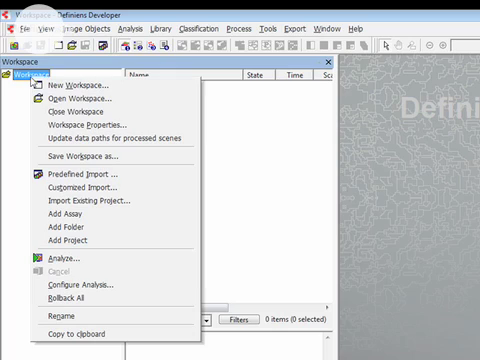
{"action": "mouse_move", "coordinate": [84, 190]}
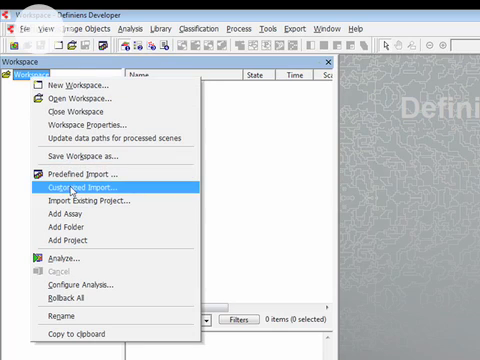
{"action": "left_click", "coordinate": [90, 188]}
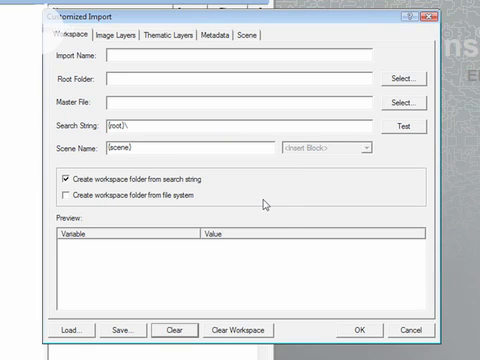
Name the customized import Import and choose CustomImport as its root folder
{"action": "type", "text": "Import"}
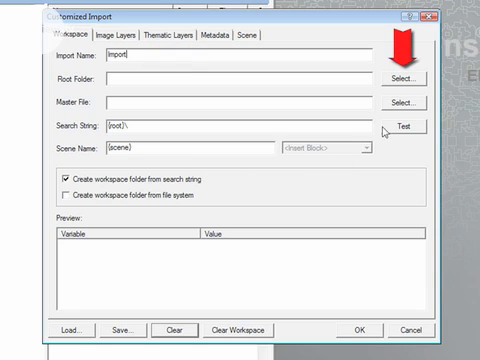
{"action": "left_click", "coordinate": [404, 76]}
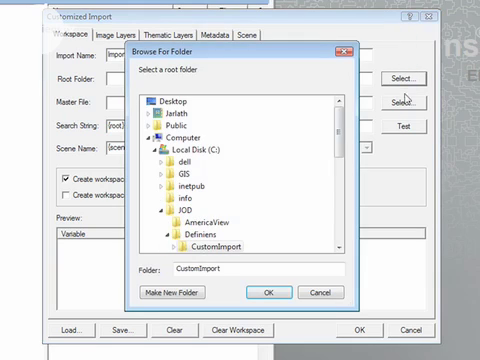
{"action": "scroll", "scroll_direction": "down", "scroll_amount": 3}
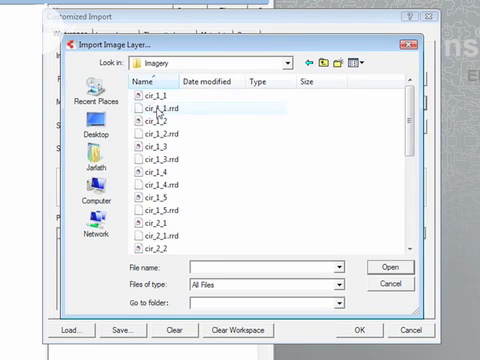
Set cir_1_1.img as master file and test the search string {root}\Imagery\cir_{scene}.img
{"action": "left_click", "coordinate": [150, 92]}
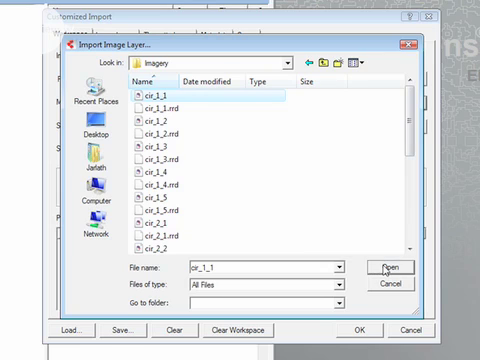
{"action": "left_click", "coordinate": [384, 264]}
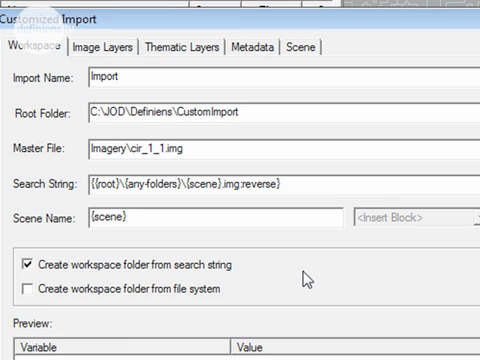
{"action": "mouse_move", "coordinate": [180, 204]}
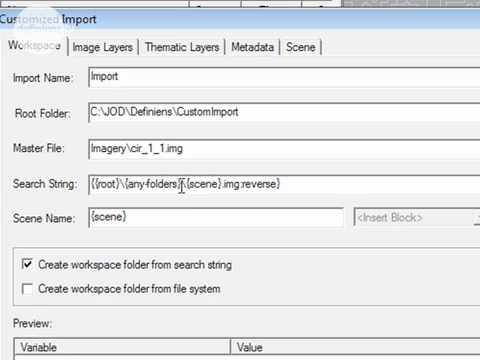
{"action": "double_click", "coordinate": [156, 184]}
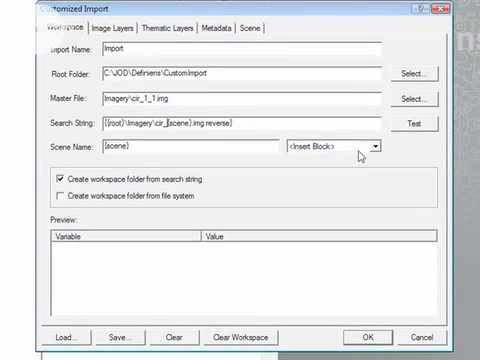
{"action": "left_click", "coordinate": [428, 124]}
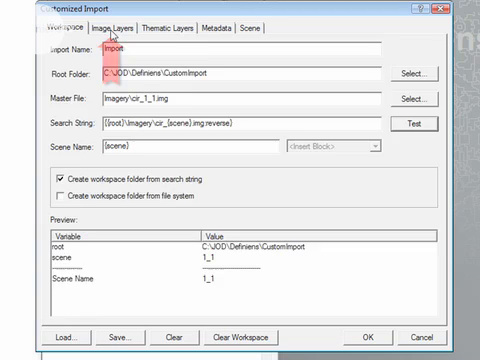
Set the image layers' no-data apply type to 'and'
{"action": "left_click", "coordinate": [122, 28]}
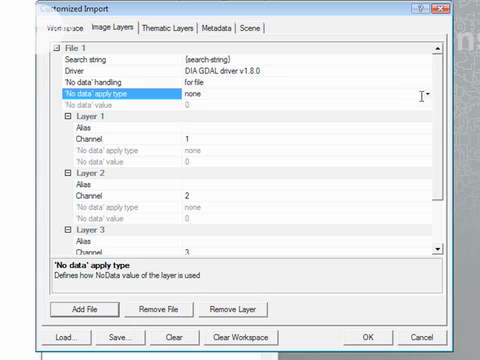
{"action": "left_click", "coordinate": [424, 96]}
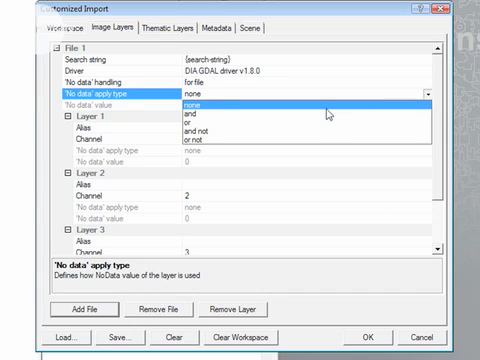
{"action": "left_click", "coordinate": [200, 116]}
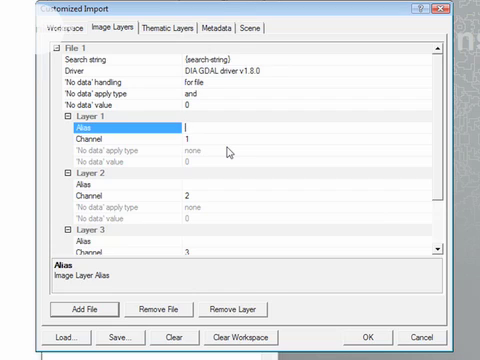
Alias image layers 1–3 as NIR, Red and Green
{"action": "type", "text": "N"}
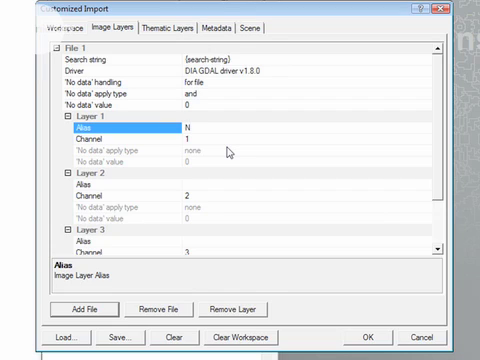
{"action": "type", "text": "IR"}
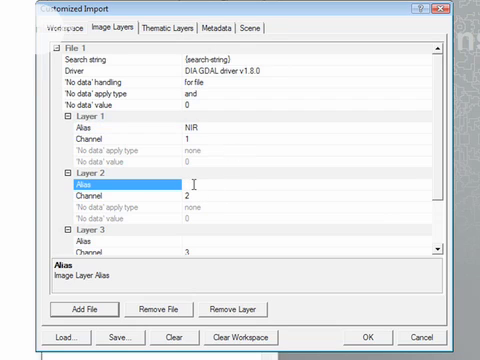
{"action": "type", "text": "Red"}
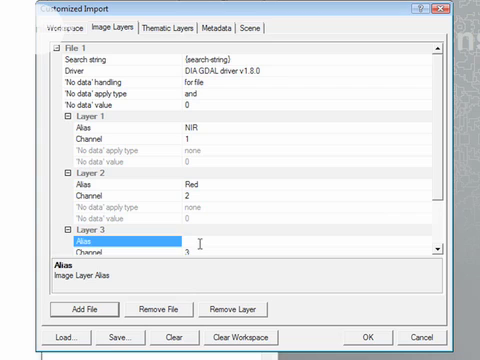
{"action": "type", "text": "Green"}
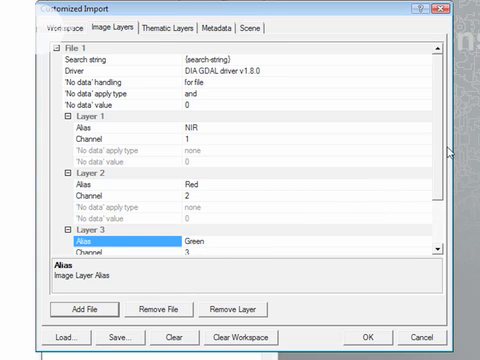
{"action": "scroll", "scroll_direction": "down", "scroll_amount": 3}
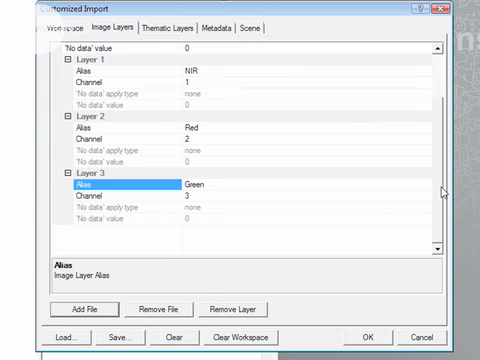
{"action": "scroll", "scroll_direction": "up", "scroll_amount": 3}
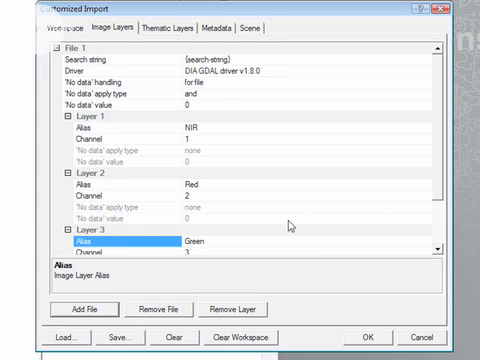
{"action": "left_click", "coordinate": [64, 28]}
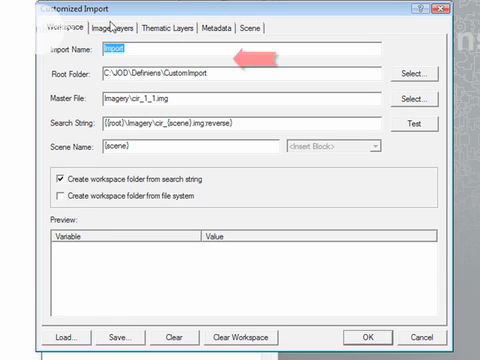
Run the import, creating tile projects 1_1 through 3_5 with Created status
{"action": "left_click", "coordinate": [116, 28]}
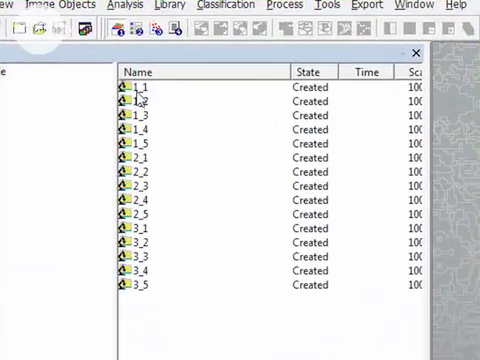
{"action": "left_click", "coordinate": [140, 84]}
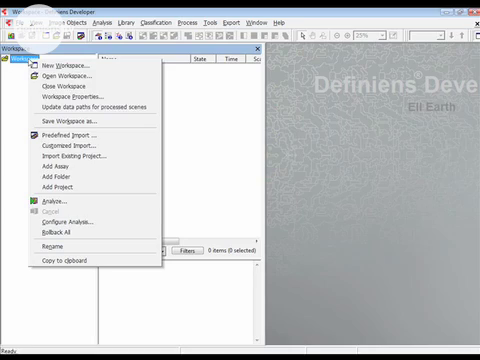
Add the lidar_intensity image from the LiDAR folder as a second import file
{"action": "left_click", "coordinate": [72, 144]}
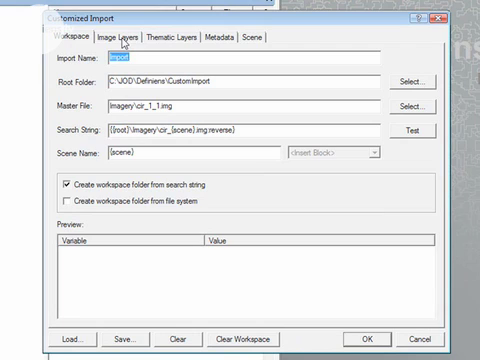
{"action": "left_click", "coordinate": [124, 36]}
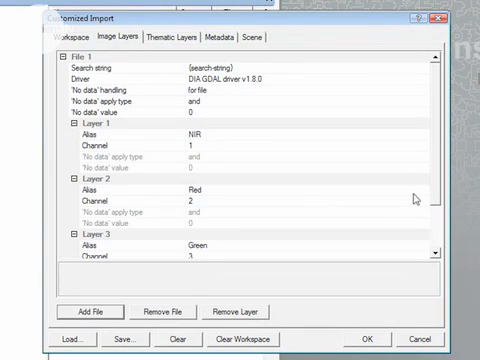
{"action": "scroll", "scroll_direction": "down", "scroll_amount": 3}
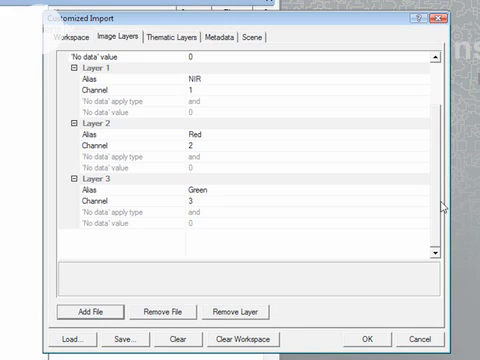
{"action": "left_click", "coordinate": [100, 312]}
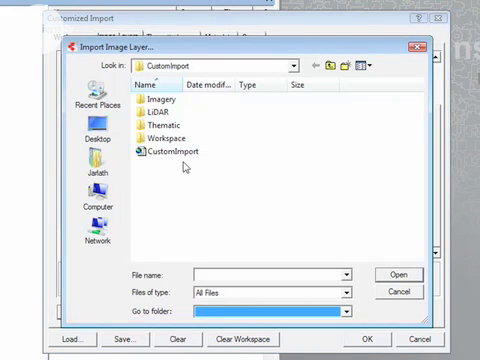
{"action": "double_click", "coordinate": [160, 110]}
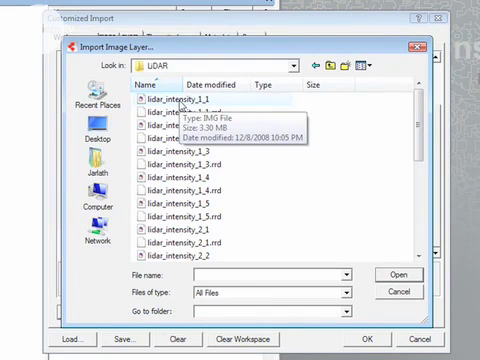
{"action": "left_click", "coordinate": [180, 100]}
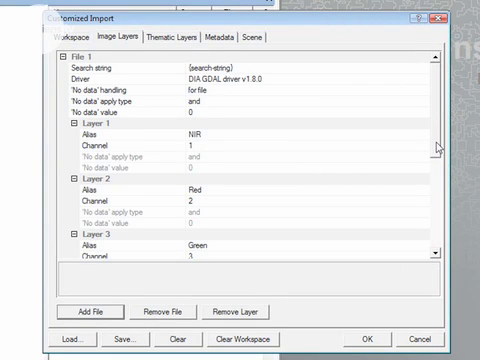
Alias the new file's image layer as LiDAR
{"action": "scroll", "scroll_direction": "down", "scroll_amount": 3}
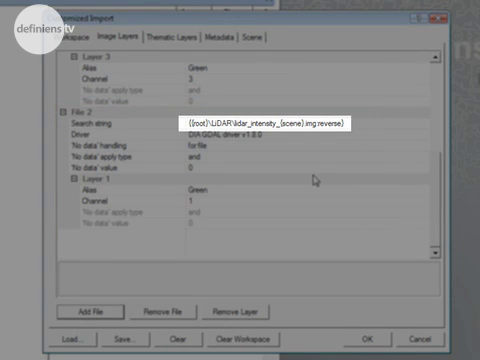
{"action": "left_click", "coordinate": [116, 156]}
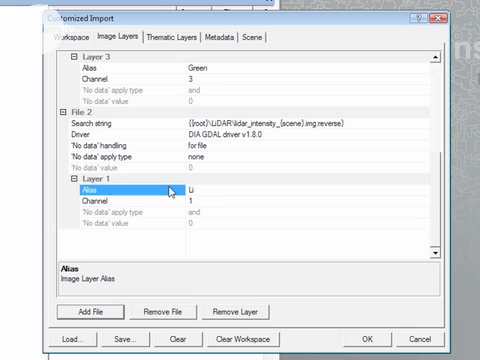
{"action": "type", "text": "LiDAR"}
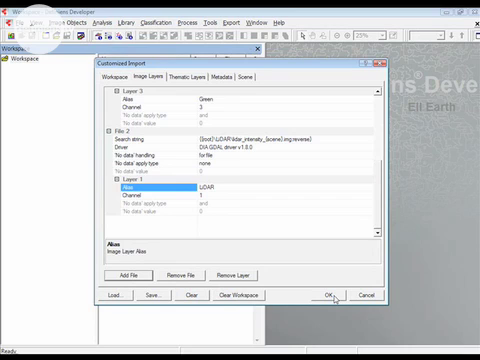
Run the import and check a tile's NIR, Red, Green and LiDAR layer mixing
{"action": "left_click", "coordinate": [328, 296]}
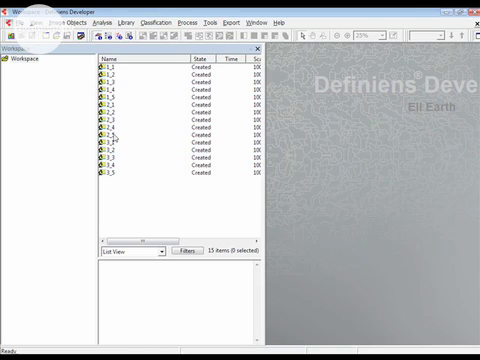
{"action": "right_click", "coordinate": [120, 130]}
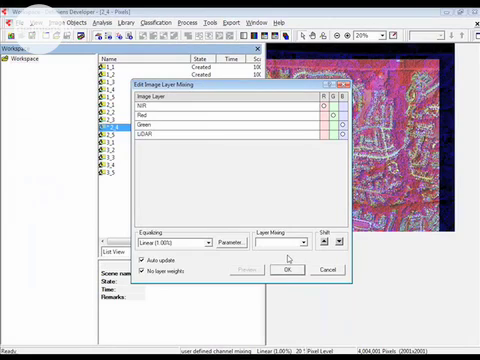
{"action": "left_click", "coordinate": [288, 272]}
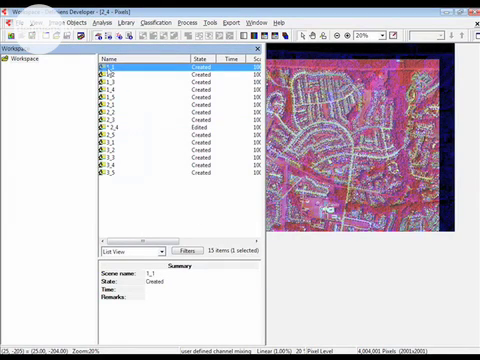
{"action": "right_click", "coordinate": [150, 110]}
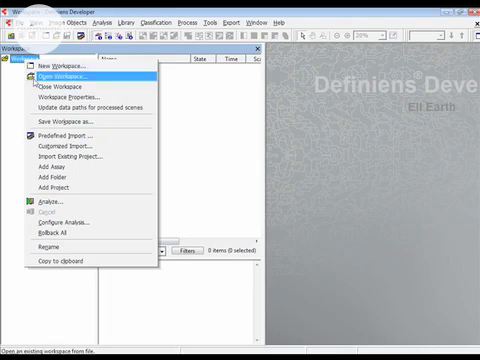
Enable geocoding for the import scenes with the unit set to Feet
{"action": "left_click", "coordinate": [72, 142]}
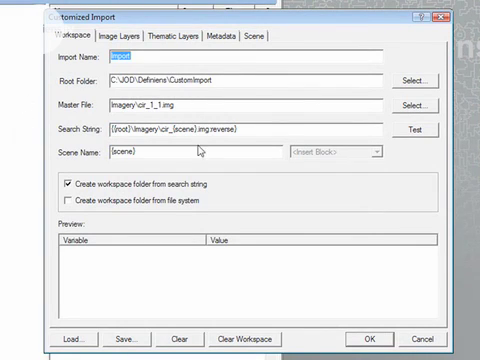
{"action": "left_click", "coordinate": [252, 36]}
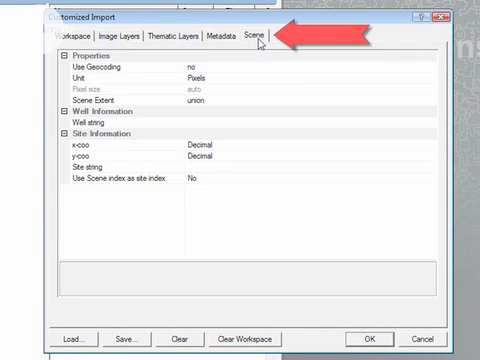
{"action": "left_click", "coordinate": [110, 64]}
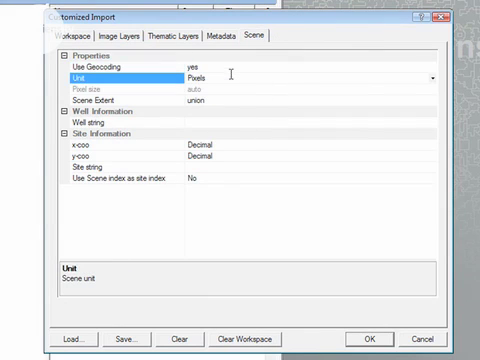
{"action": "left_click", "coordinate": [436, 76]}
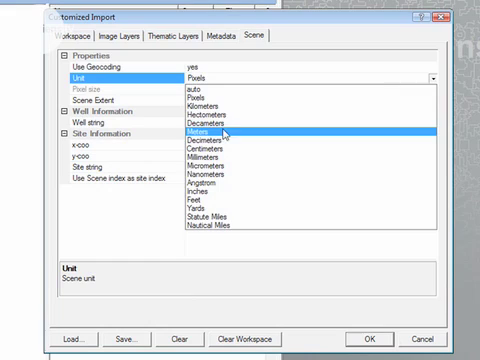
{"action": "left_click", "coordinate": [200, 198]}
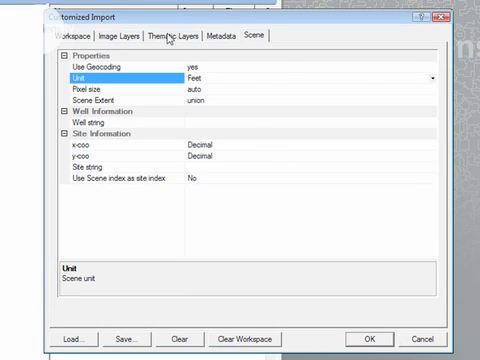
{"action": "left_click", "coordinate": [168, 36]}
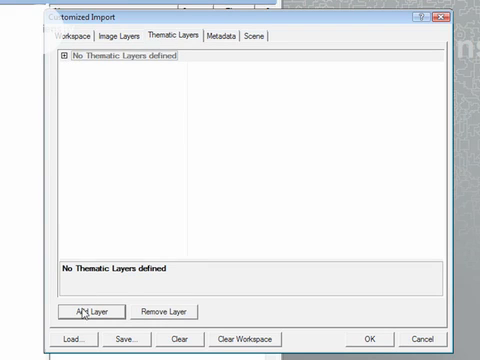
Add Water_Polys.shp as a thematic layer aliased Water and run the import
{"action": "left_click", "coordinate": [86, 312]}
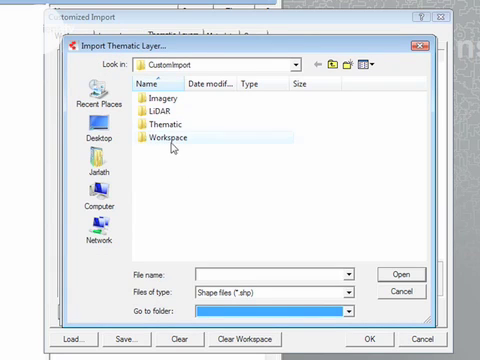
{"action": "double_click", "coordinate": [170, 120]}
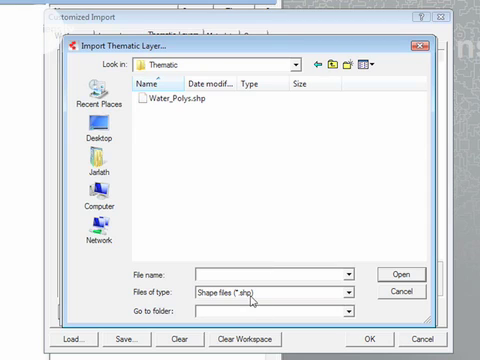
{"action": "left_click", "coordinate": [400, 276]}
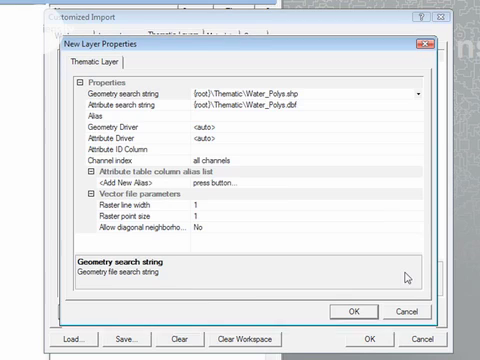
{"action": "mouse_move", "coordinate": [224, 116]}
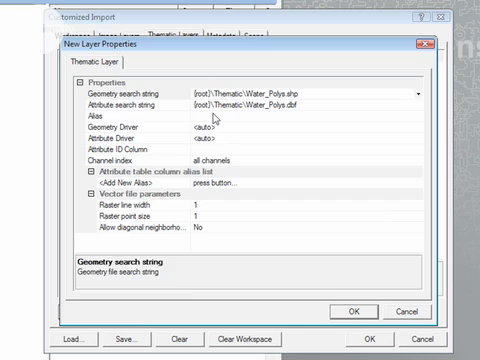
{"action": "left_click", "coordinate": [150, 114]}
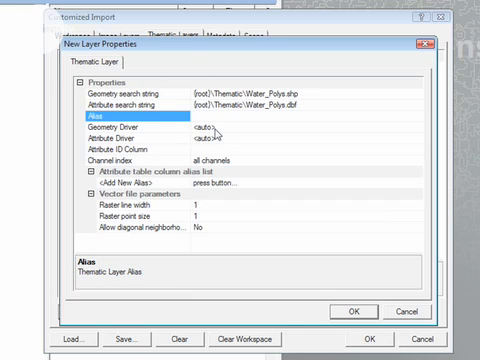
{"action": "type", "text": "Water"}
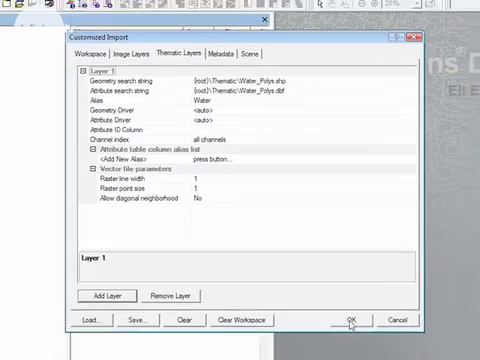
{"action": "left_click", "coordinate": [348, 318]}
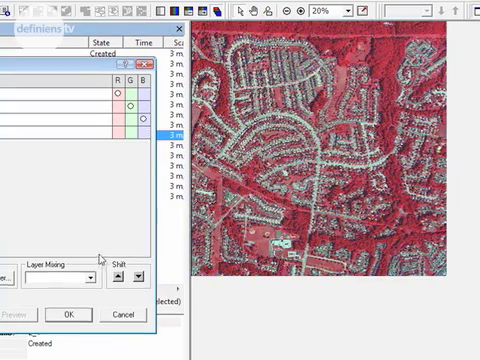
View a tile project's properties via Modify, showing its CIR bands, LiDAR intensity and Water_Polys layer
{"action": "left_click", "coordinate": [66, 312]}
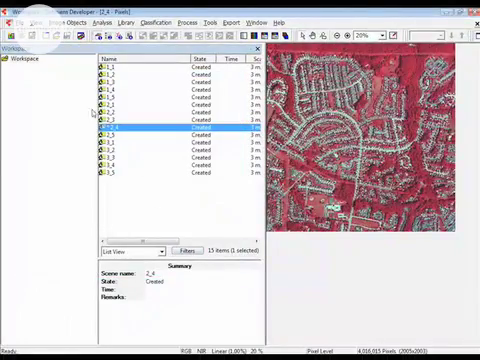
{"action": "right_click", "coordinate": [140, 128]}
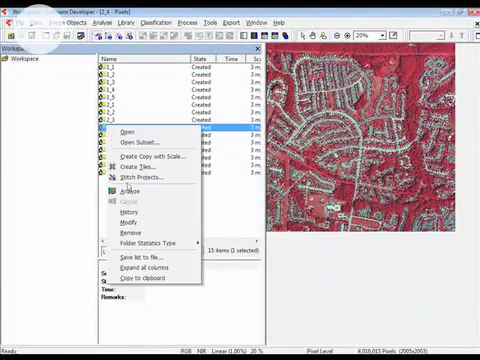
{"action": "left_click", "coordinate": [122, 216]}
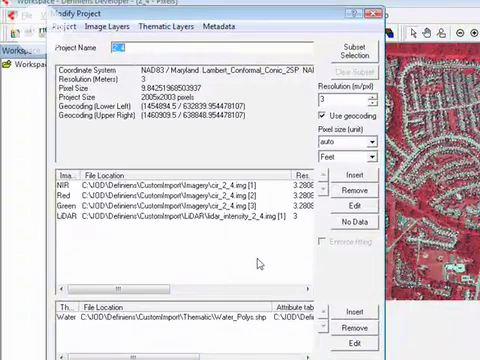